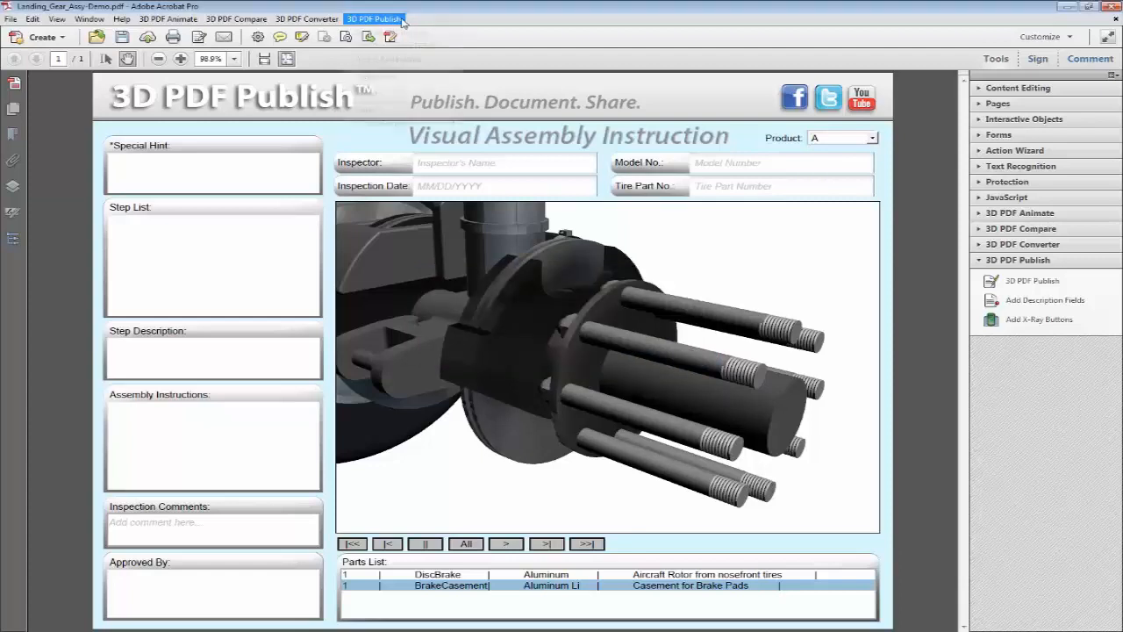
- Start the 3D PDF Publish tool so it asks which 3D object to describe
{"action": "left_click", "coordinate": [386, 18]}
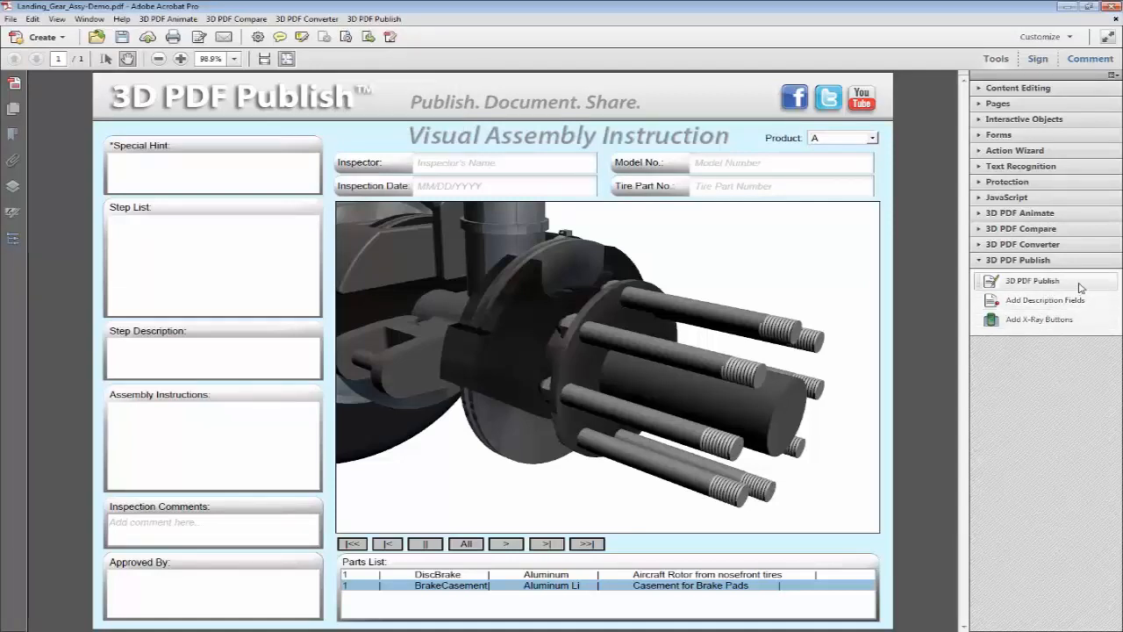
{"action": "left_click", "coordinate": [1028, 281]}
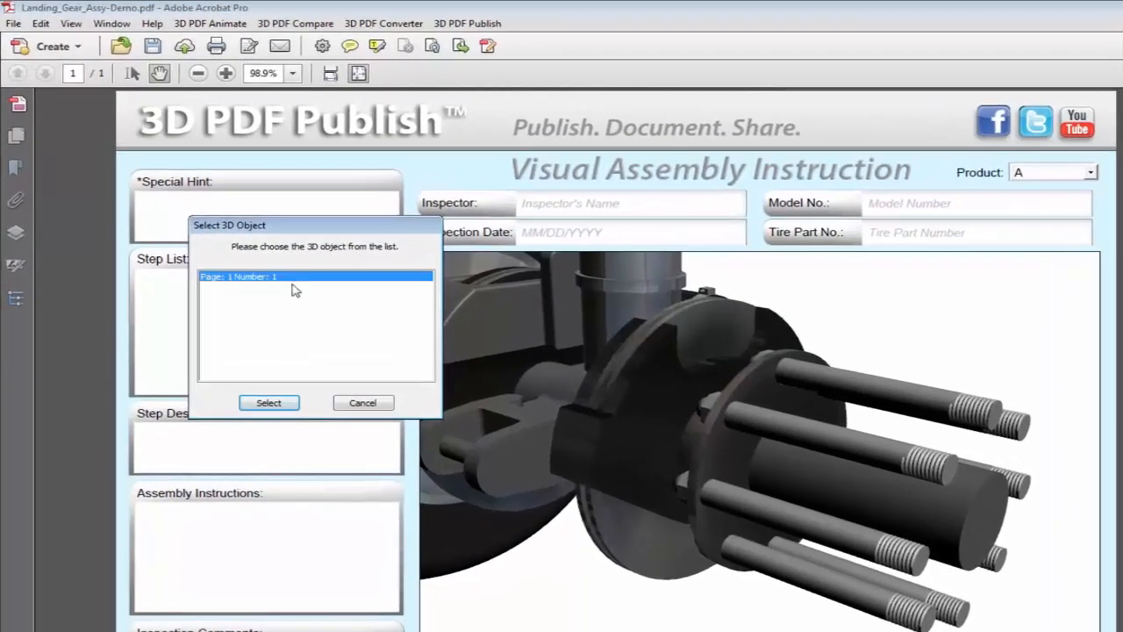
- Select the Landing Gear 3D object on page 1 and edit its steps in reverse order
{"action": "left_click", "coordinate": [269, 402]}
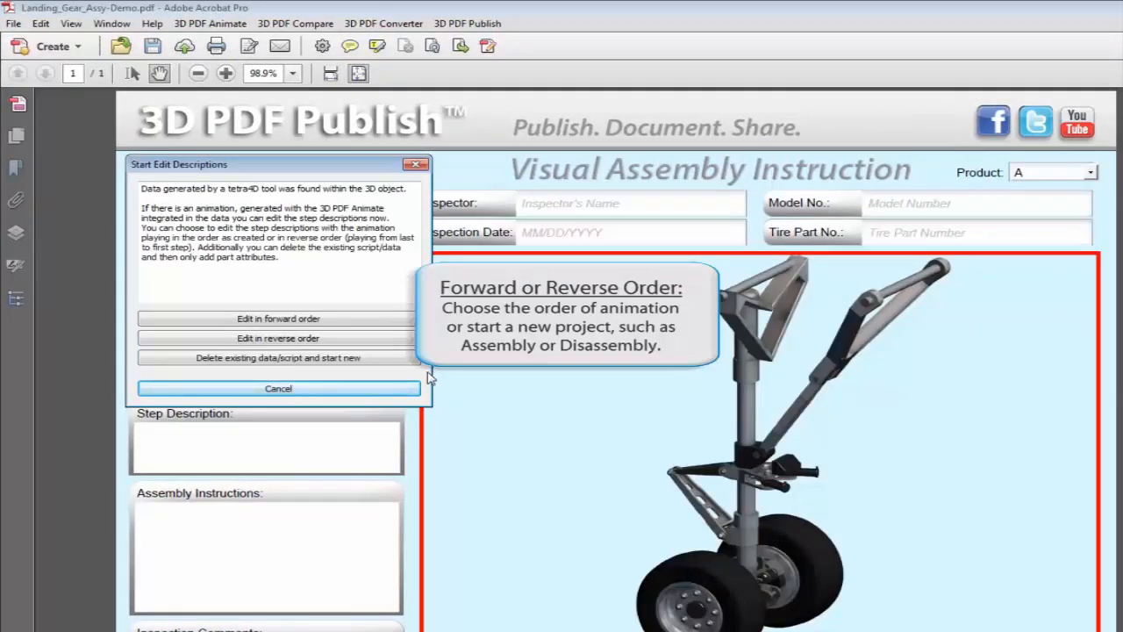
{"action": "mouse_move", "coordinate": [277, 358]}
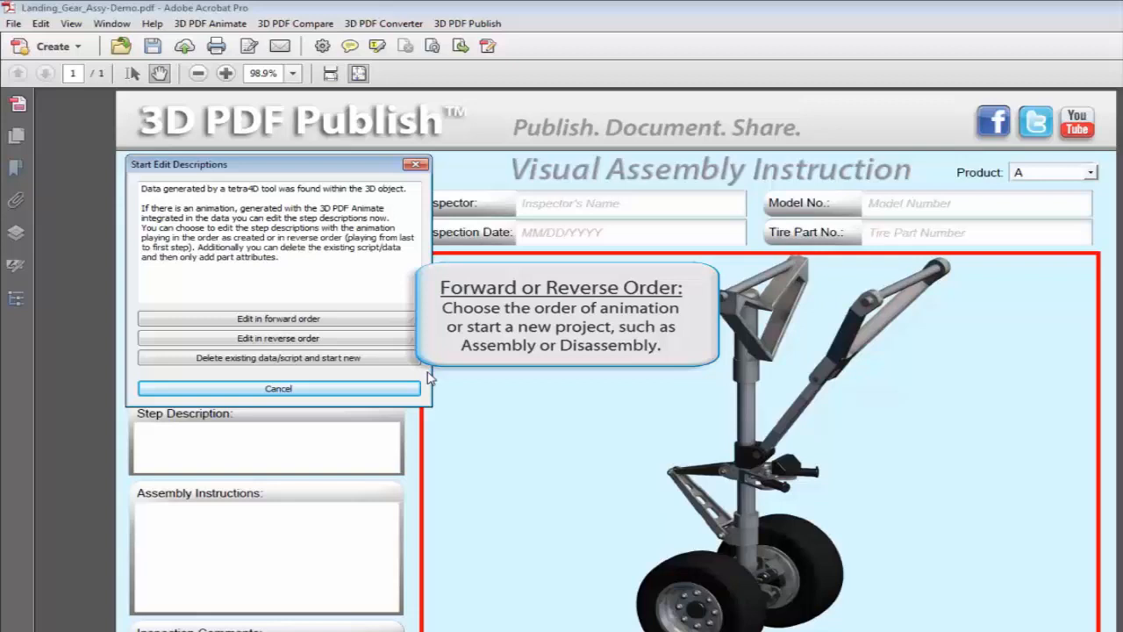
{"action": "mouse_move", "coordinate": [277, 337]}
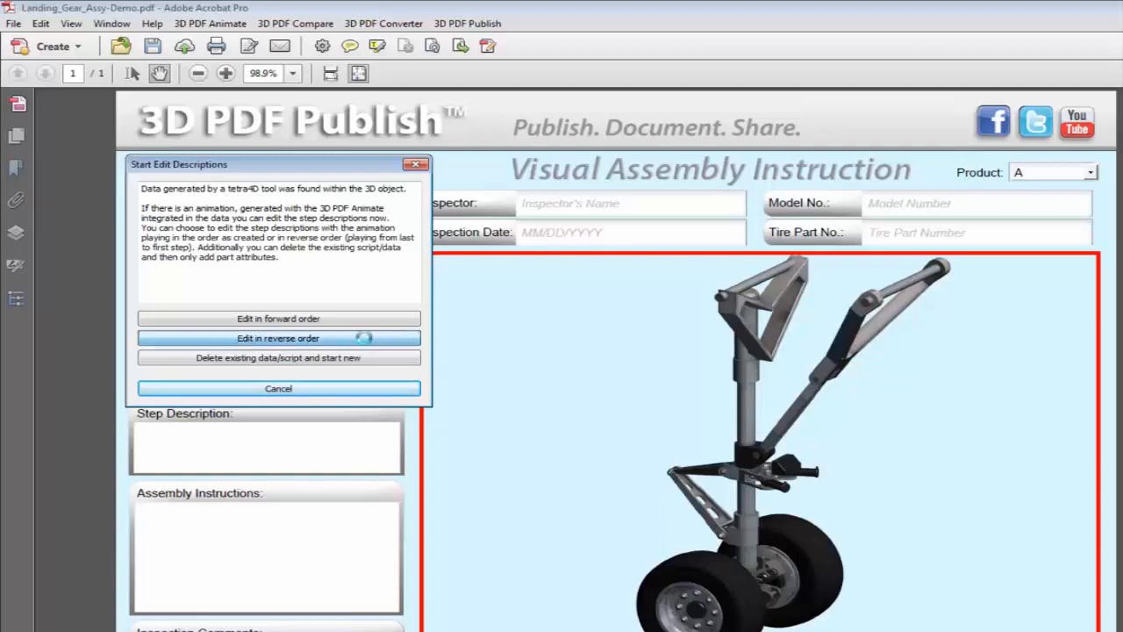
{"action": "left_click", "coordinate": [277, 337]}
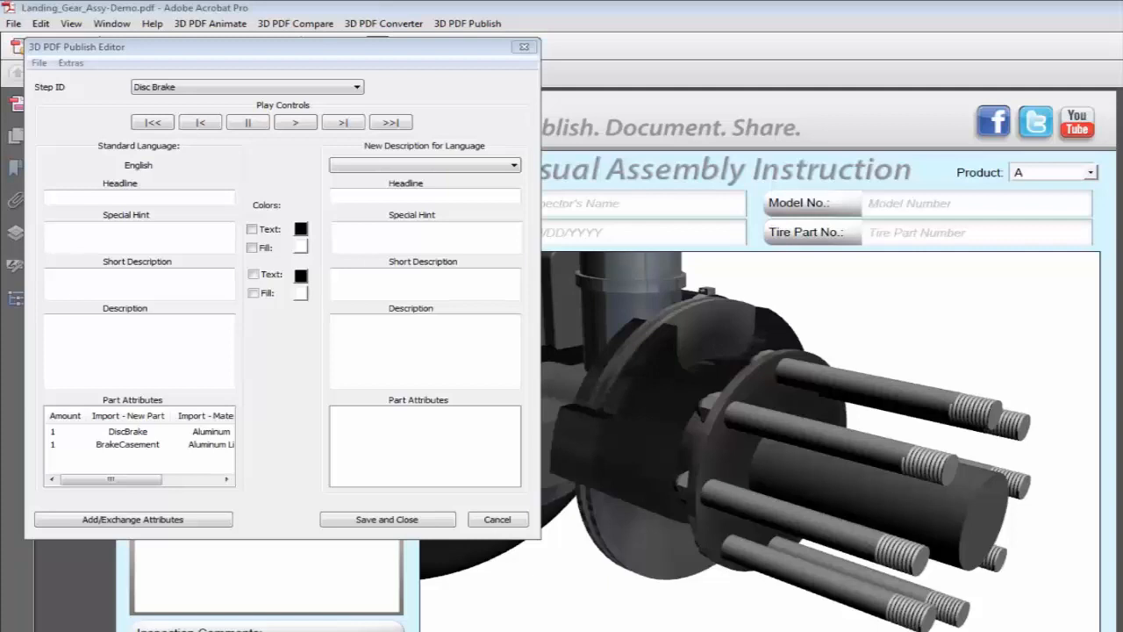
{"action": "mouse_move", "coordinate": [354, 86]}
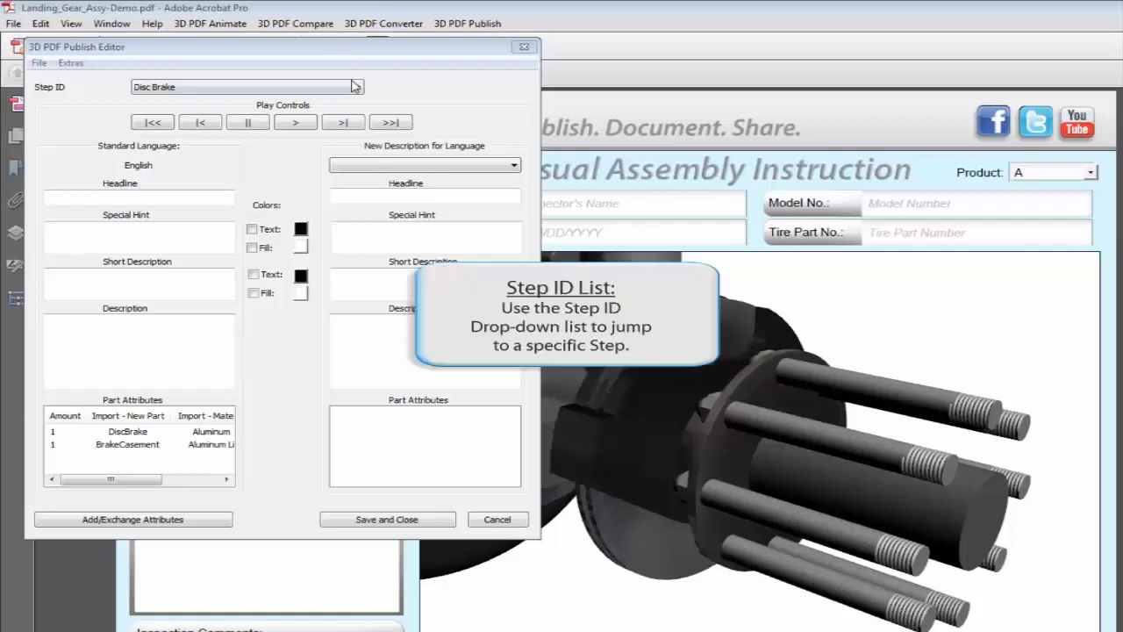
{"action": "left_click", "coordinate": [358, 86]}
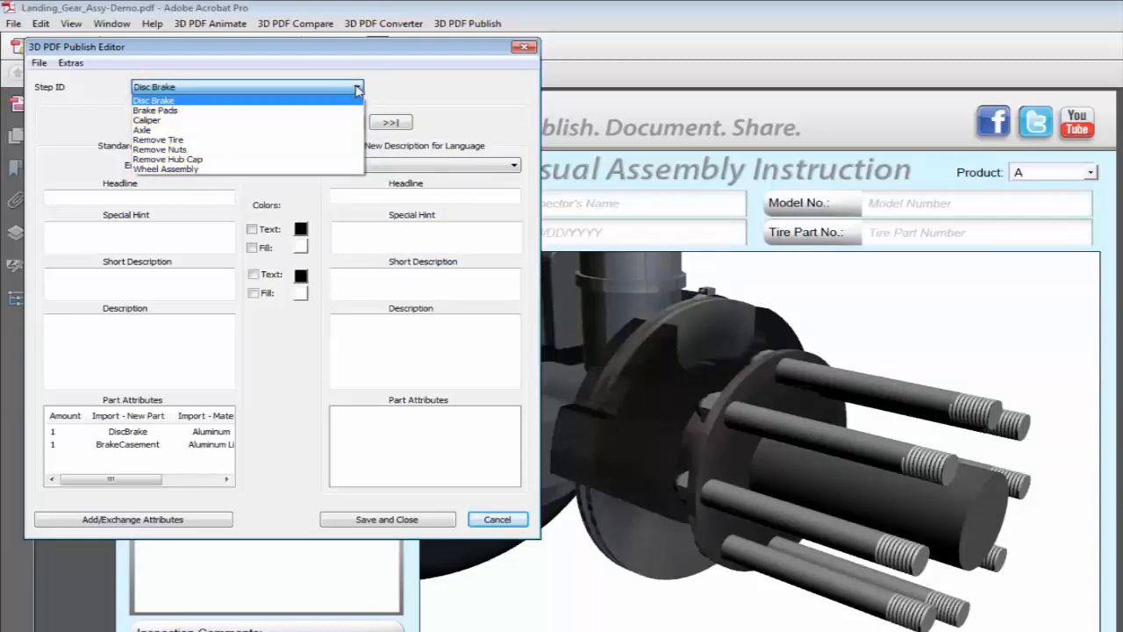
{"action": "left_click", "coordinate": [155, 100]}
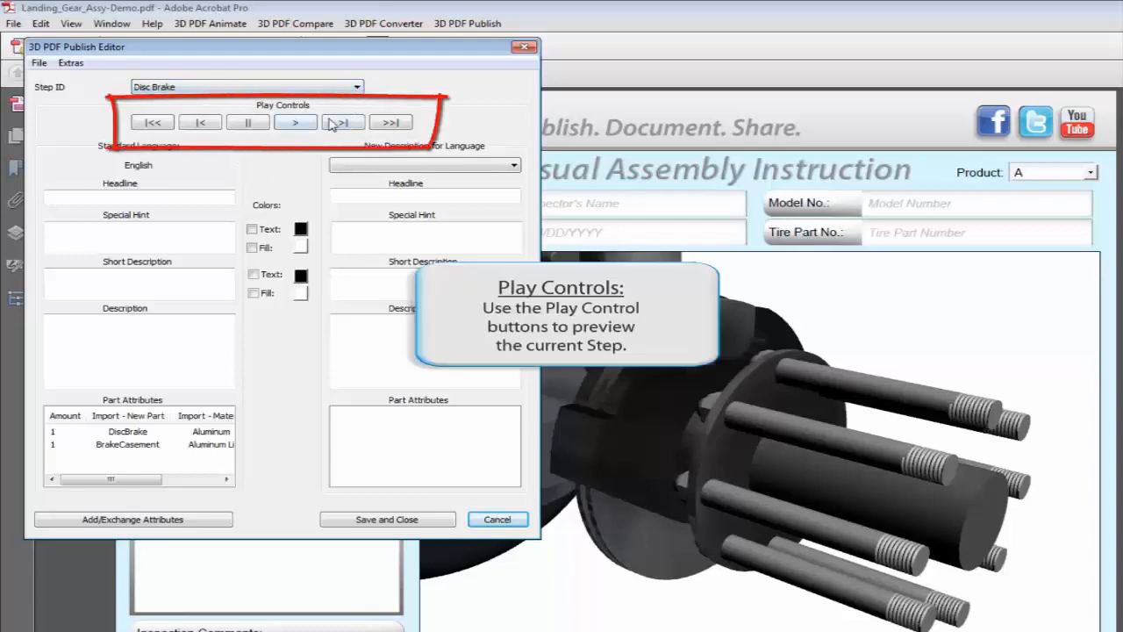
{"action": "left_click", "coordinate": [344, 122]}
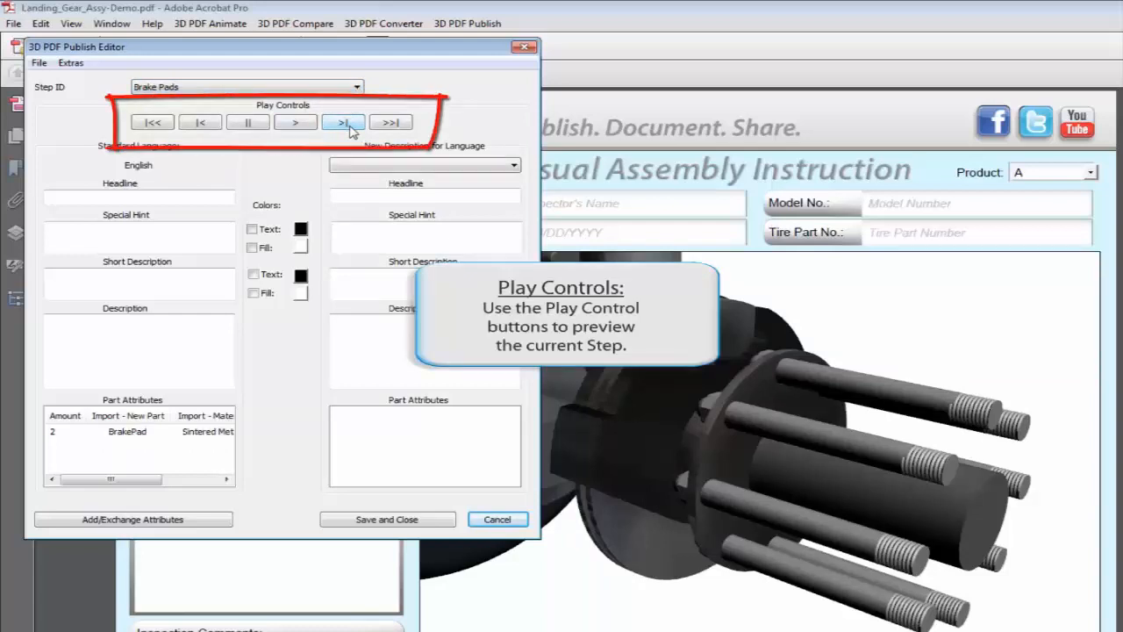
{"action": "left_click", "coordinate": [344, 123]}
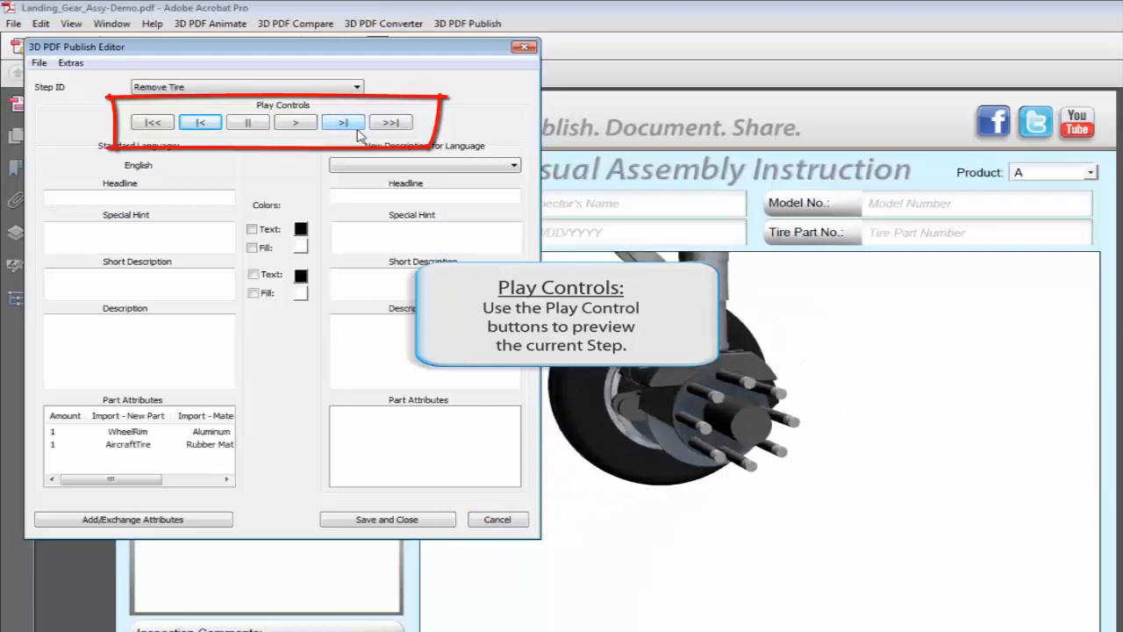
{"action": "left_click", "coordinate": [344, 123]}
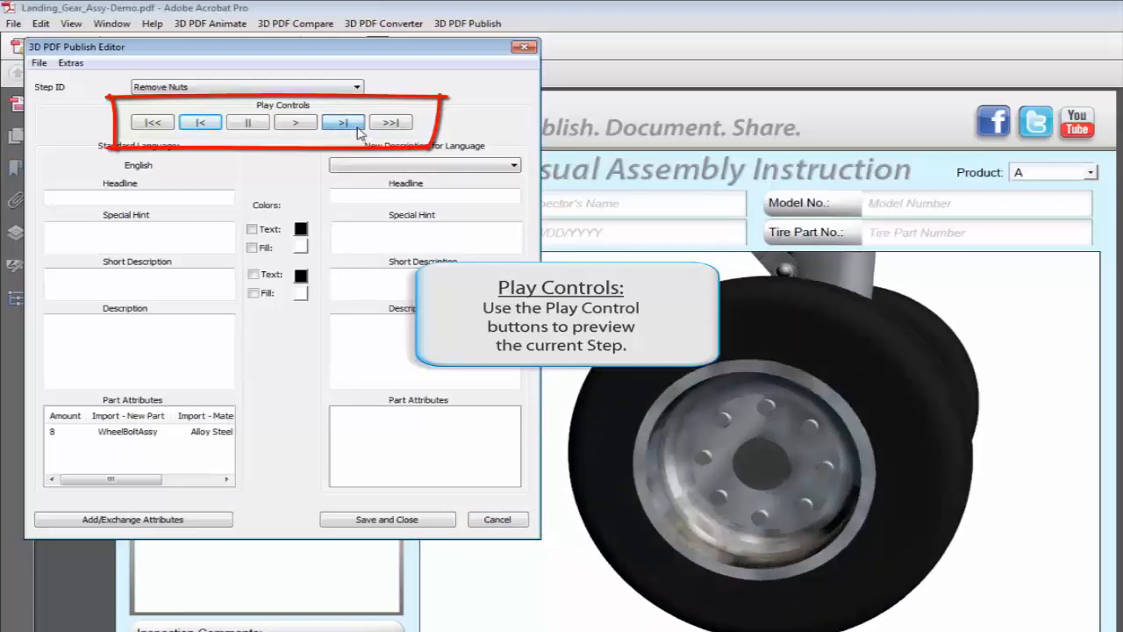
{"action": "left_click", "coordinate": [344, 123]}
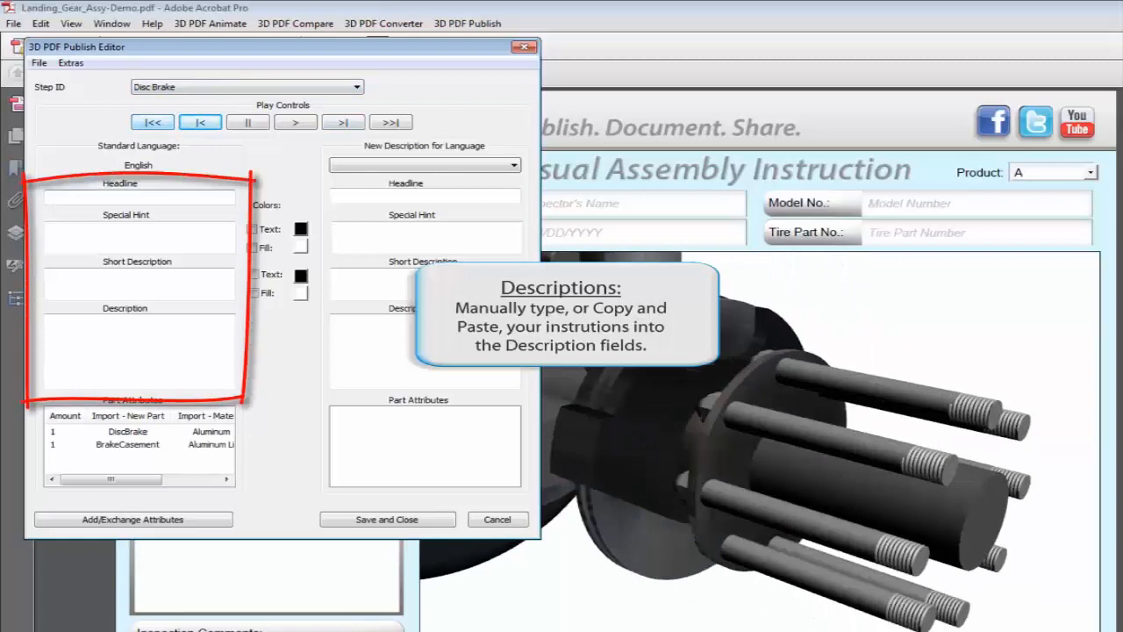
{"action": "left_click", "coordinate": [137, 200]}
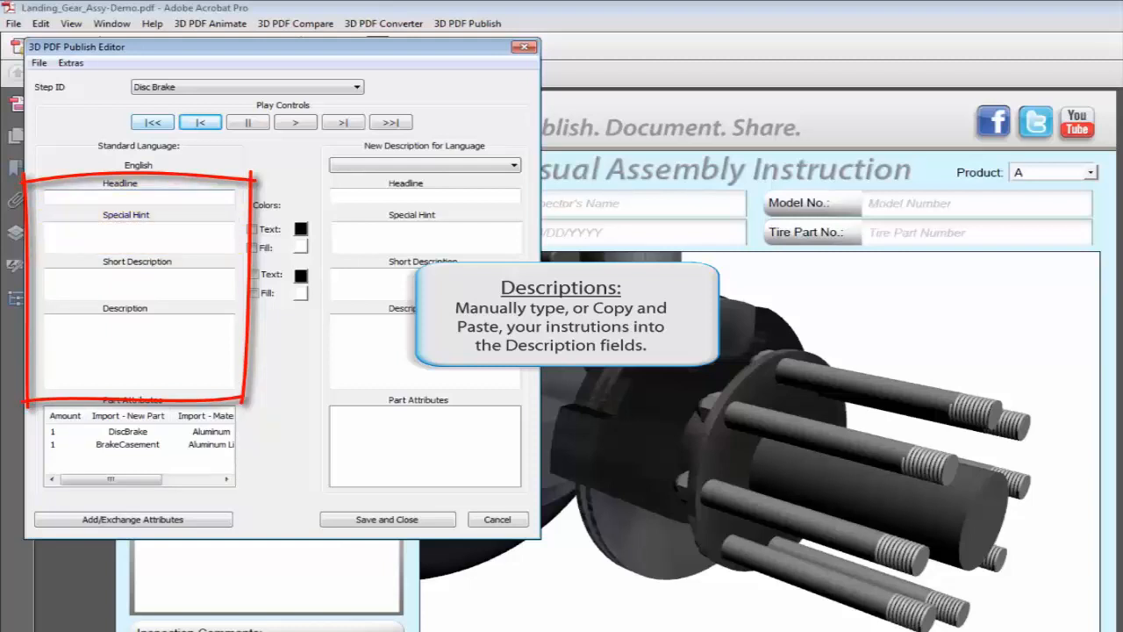
{"action": "left_click", "coordinate": [137, 281]}
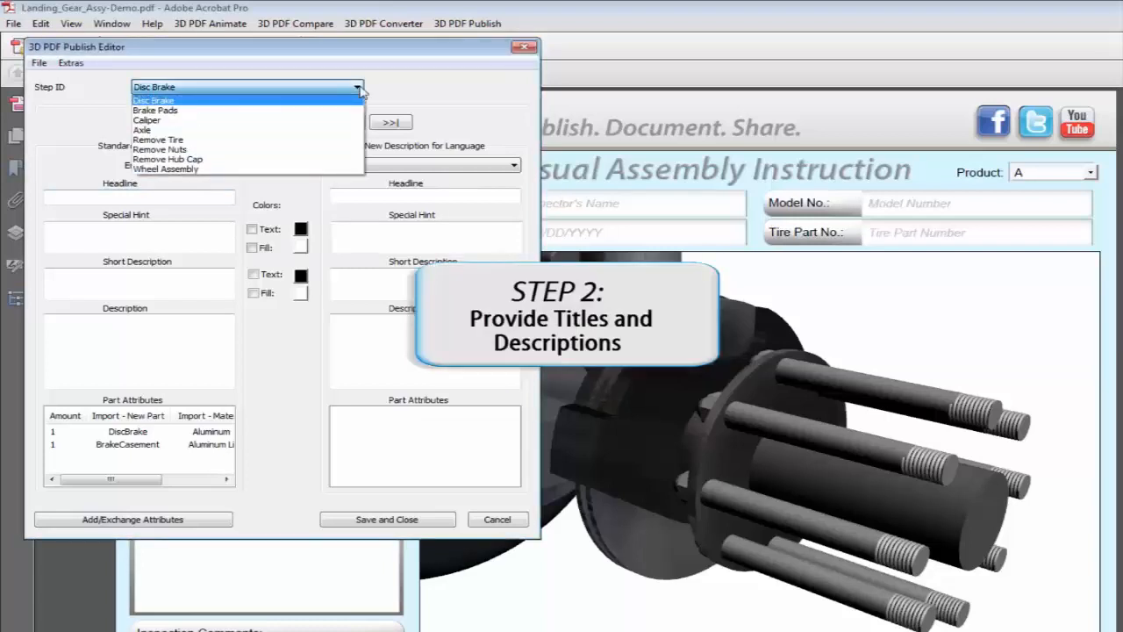
- Enter 'Step 1: Check Brake System' for Disc Brake, fill the Brake Pads step, and reopen the step list
{"action": "left_click", "coordinate": [140, 100]}
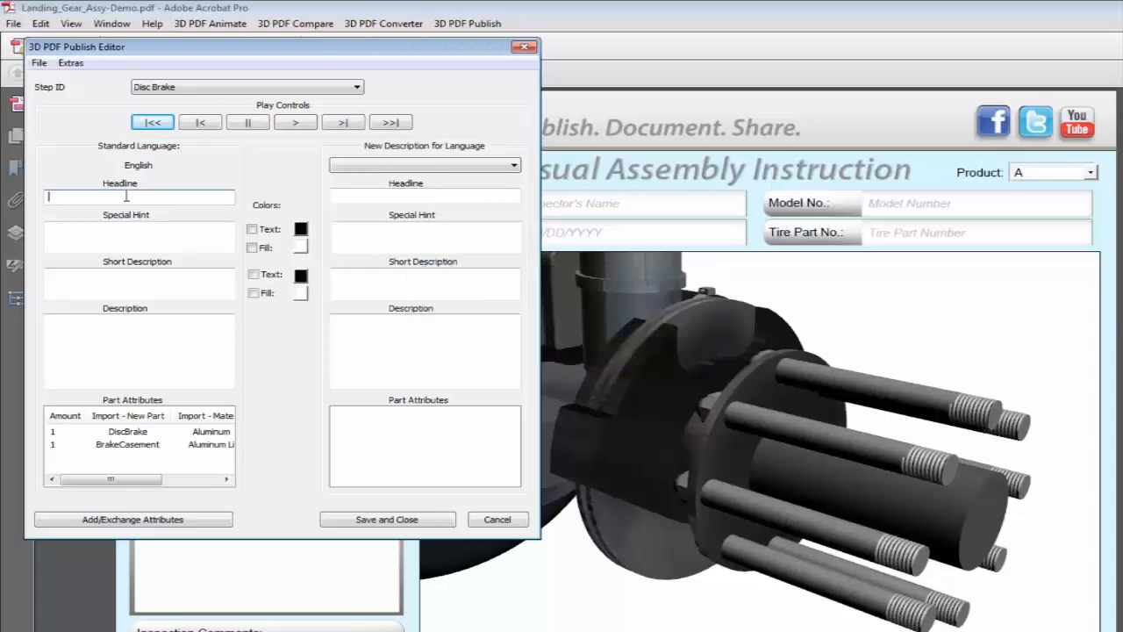
{"action": "type", "text": "Step 1: Check Brake System"}
{"action": "left_click", "coordinate": [139, 283]}
{"action": "type", "text": "Look for wear and tear."}
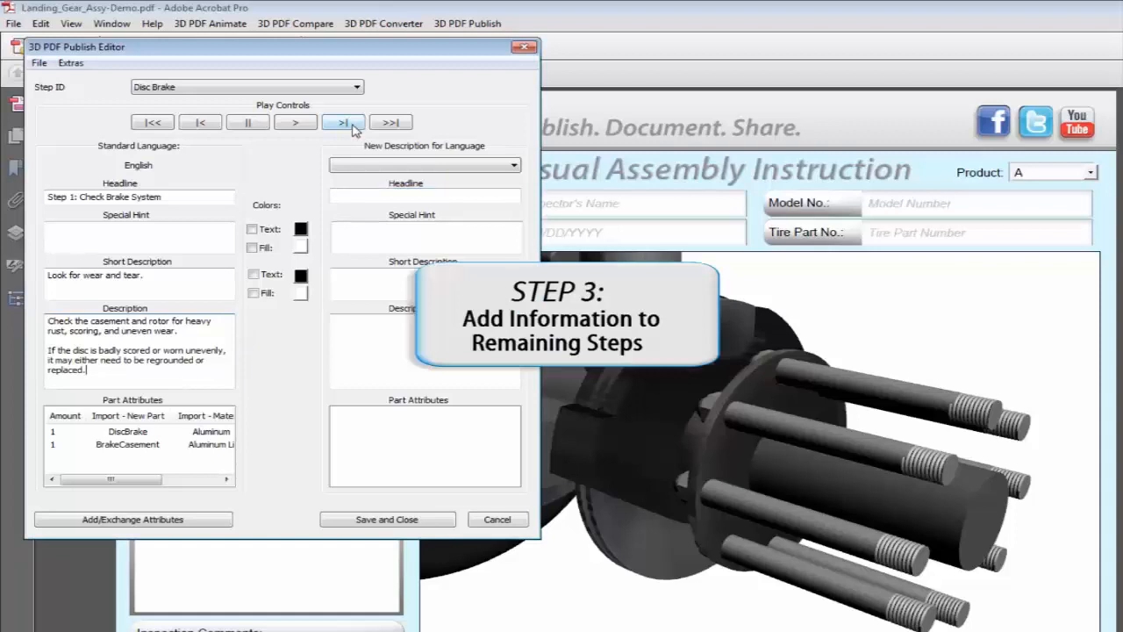
{"action": "left_click", "coordinate": [344, 123]}
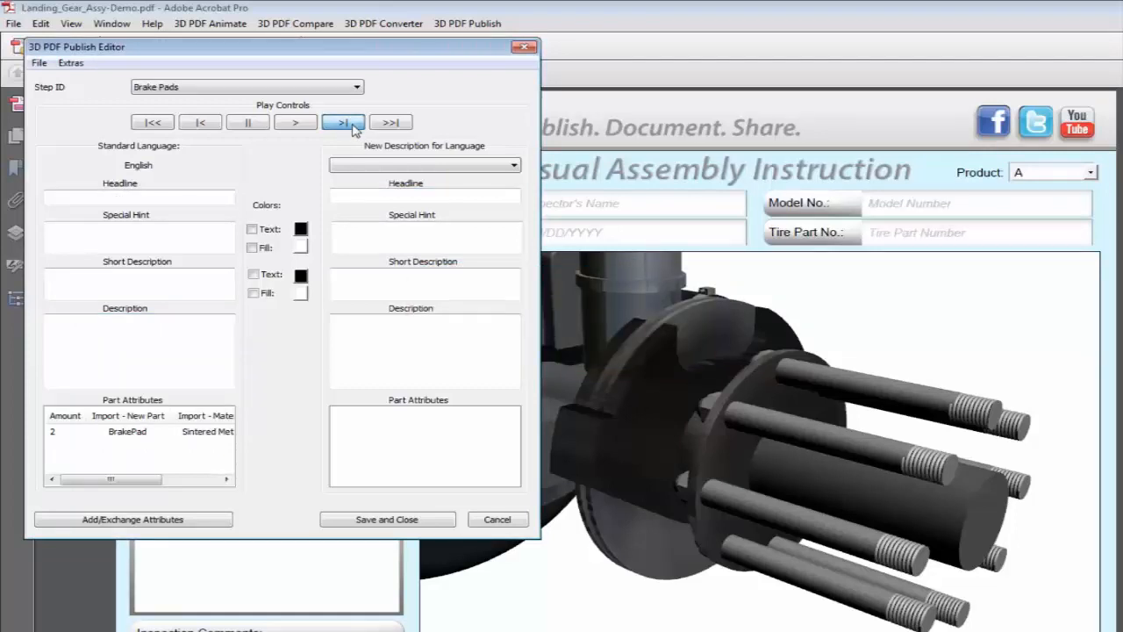
{"action": "left_click", "coordinate": [344, 123]}
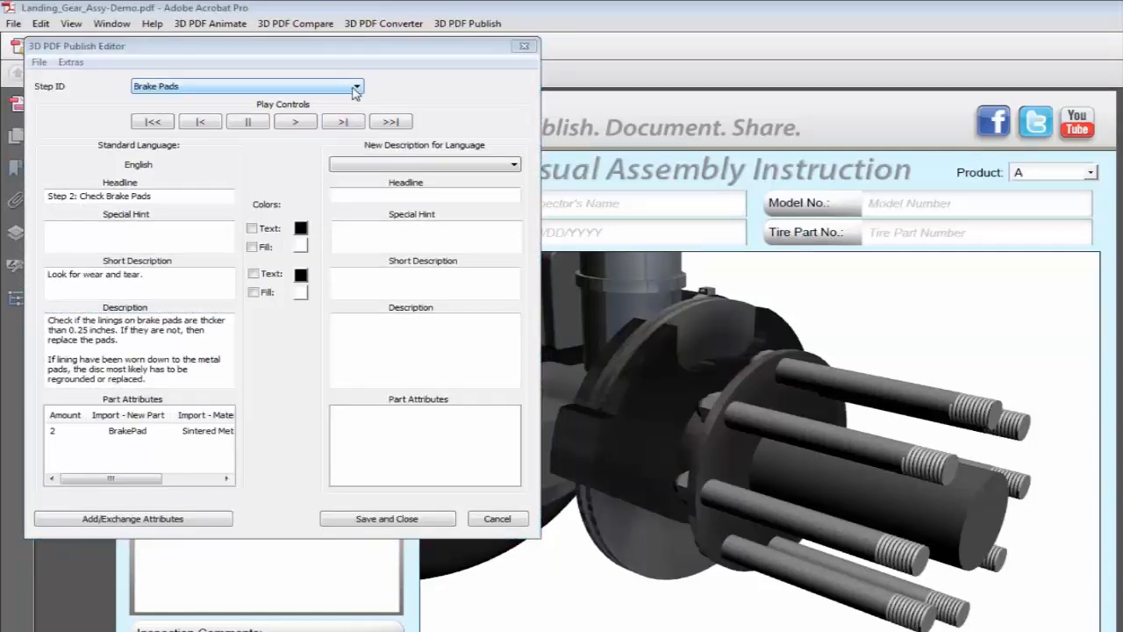
{"action": "left_click", "coordinate": [360, 86]}
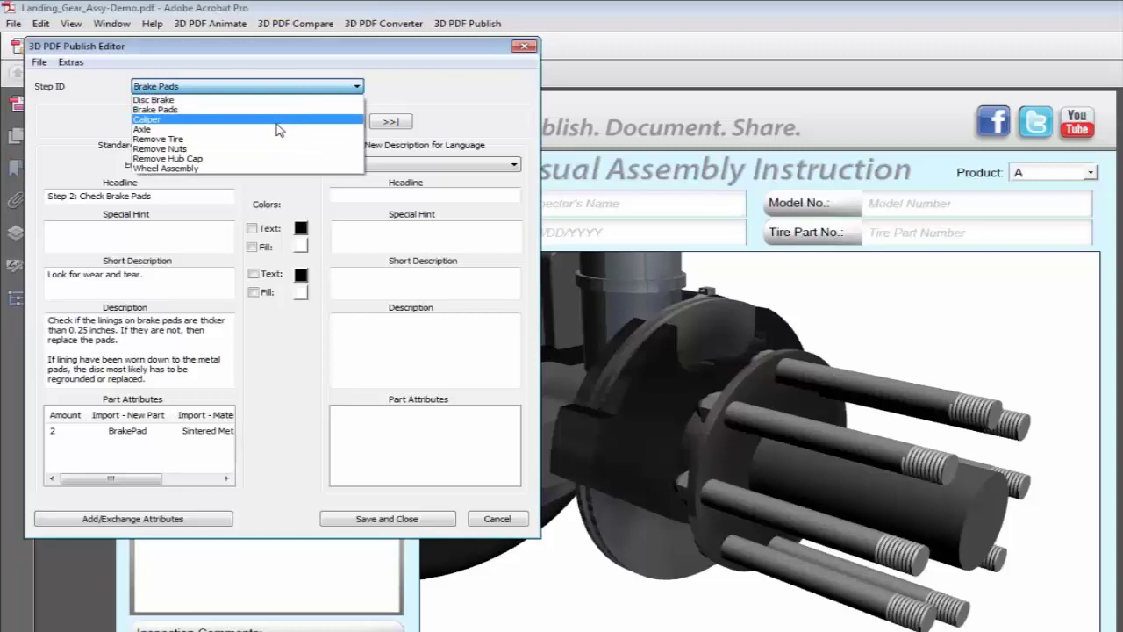
- Give the Caliper step a custom red text colour
{"action": "left_click", "coordinate": [148, 119]}
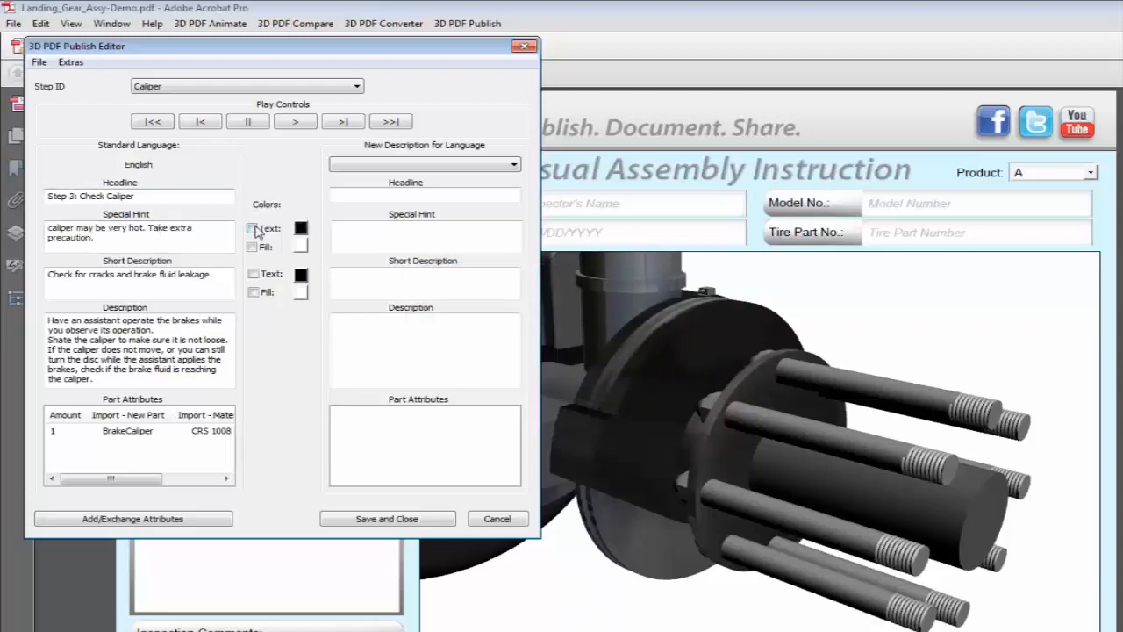
{"action": "left_click", "coordinate": [253, 228]}
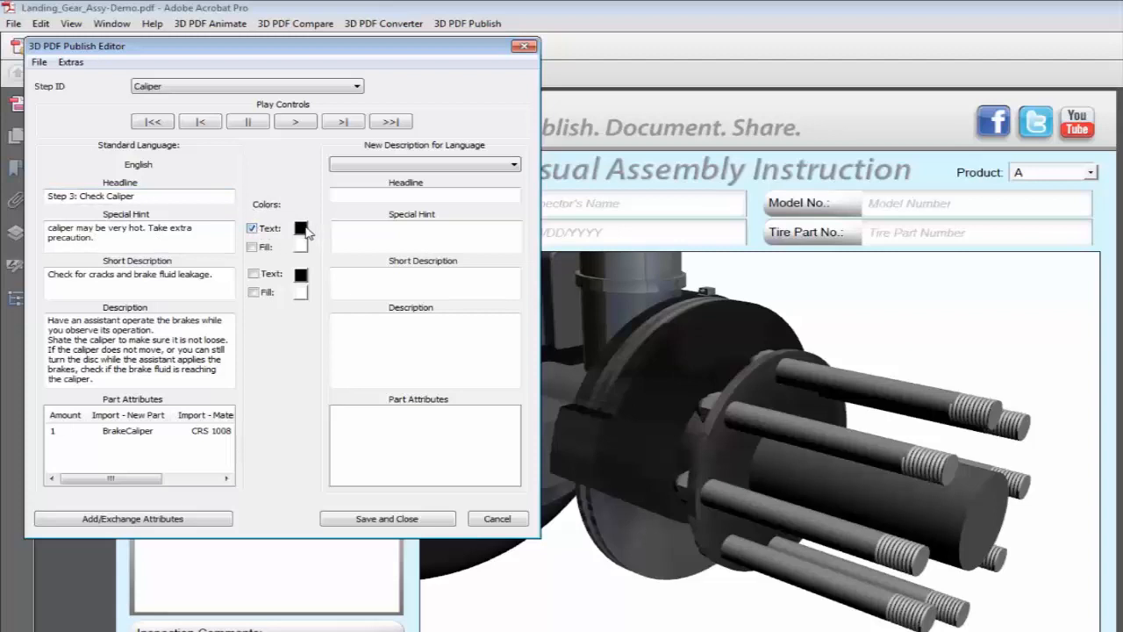
{"action": "left_click", "coordinate": [302, 228]}
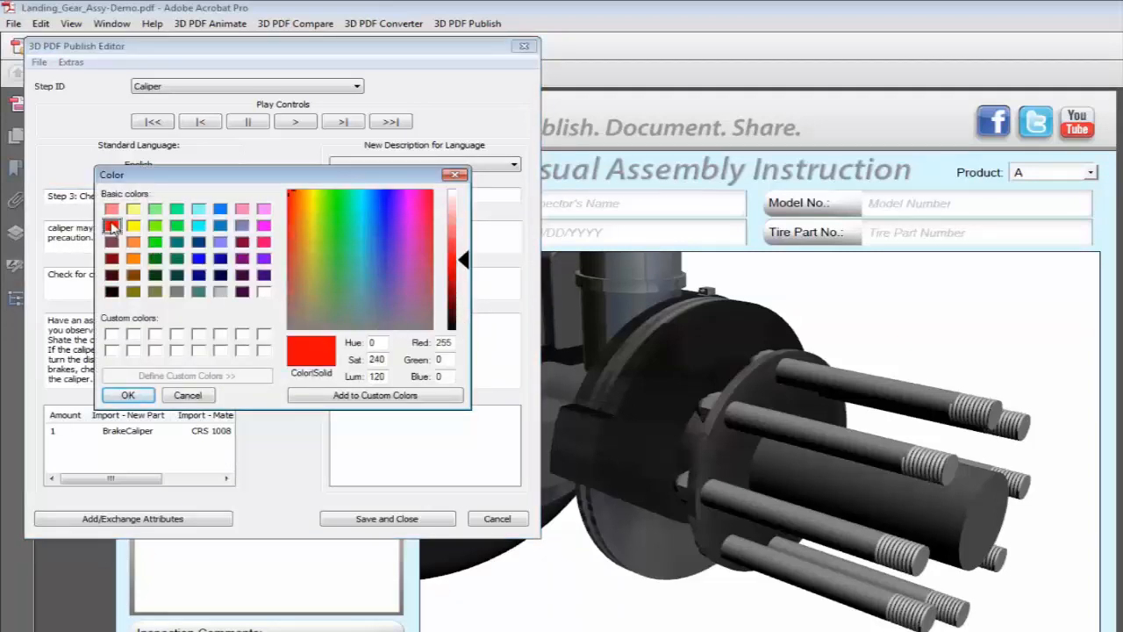
{"action": "left_click", "coordinate": [128, 394]}
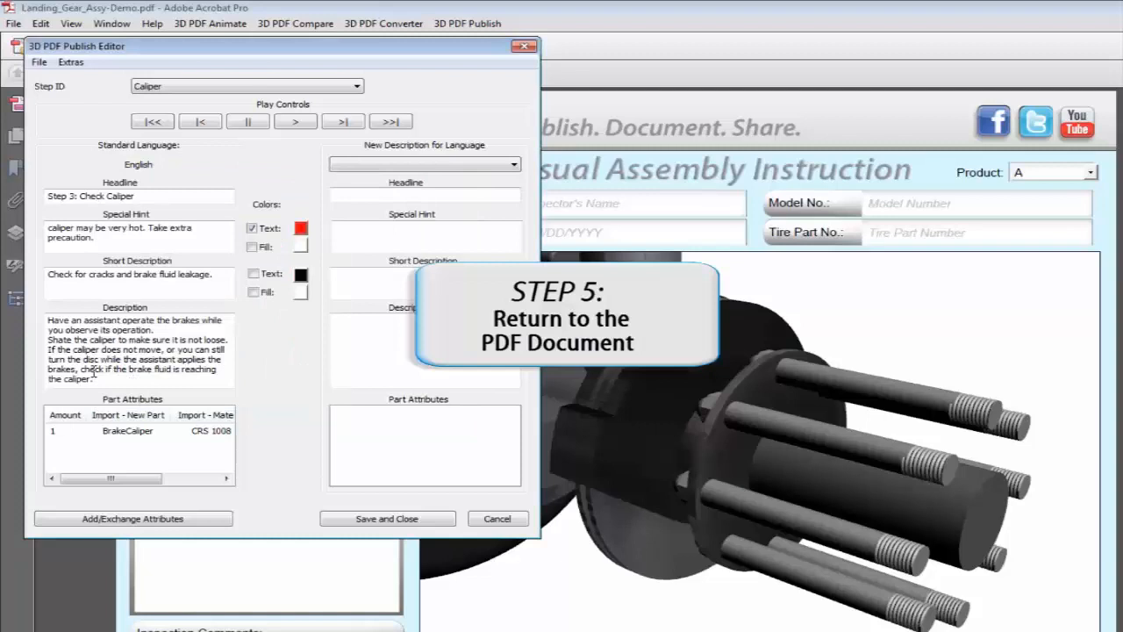
- Review the Remove Nuts and Wheel Assembly steps, then save and close the editor
{"action": "left_click", "coordinate": [354, 86]}
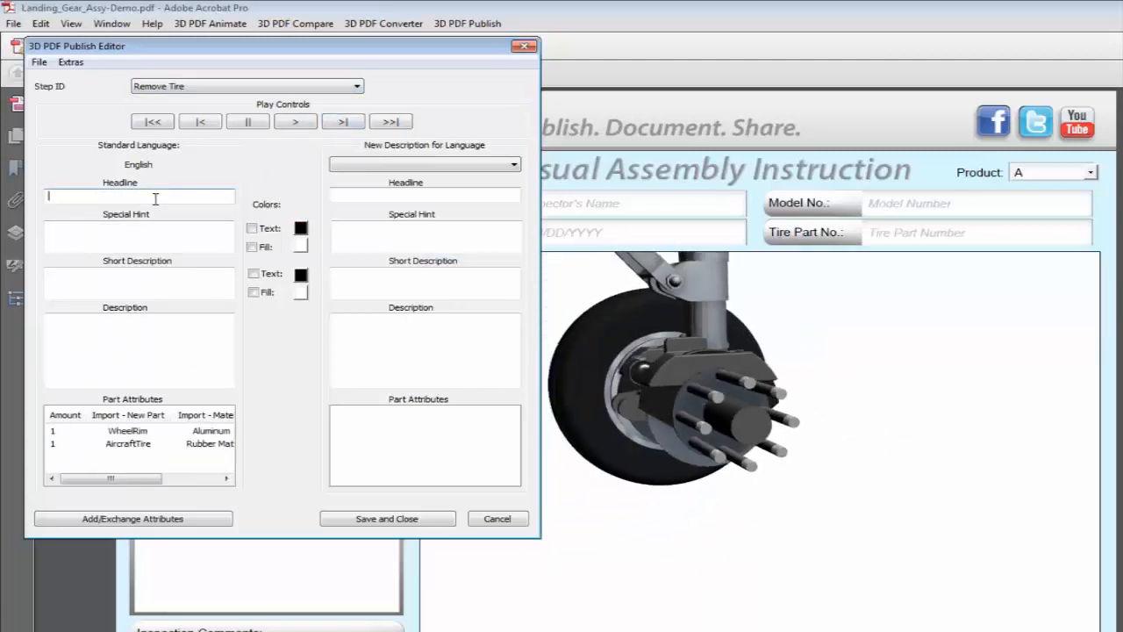
{"action": "left_click", "coordinate": [344, 121]}
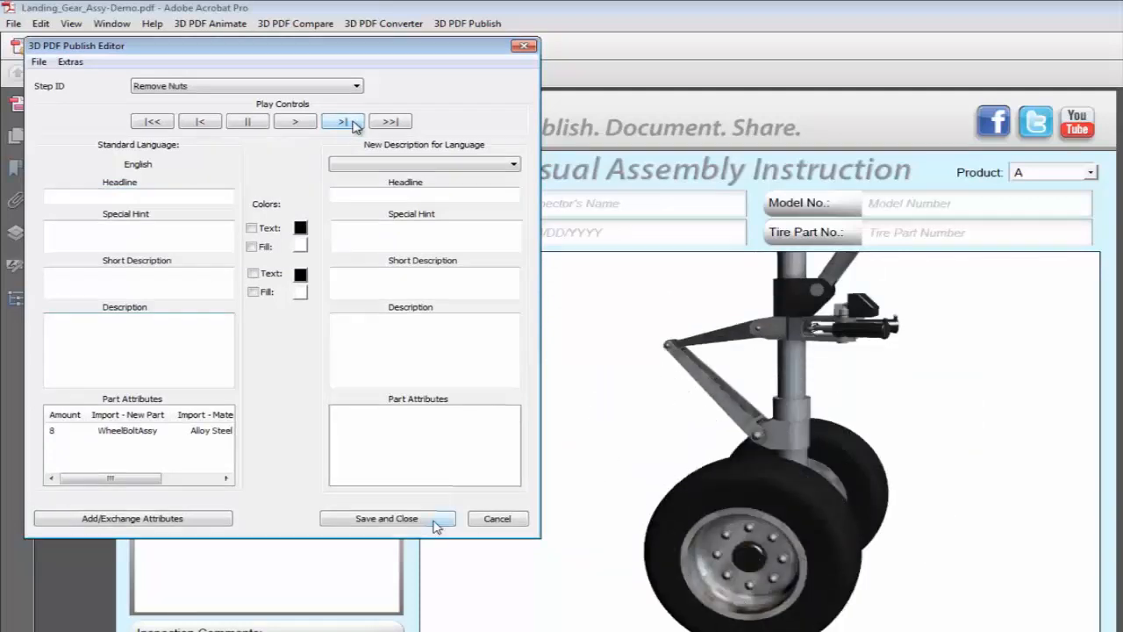
{"action": "left_click", "coordinate": [343, 121]}
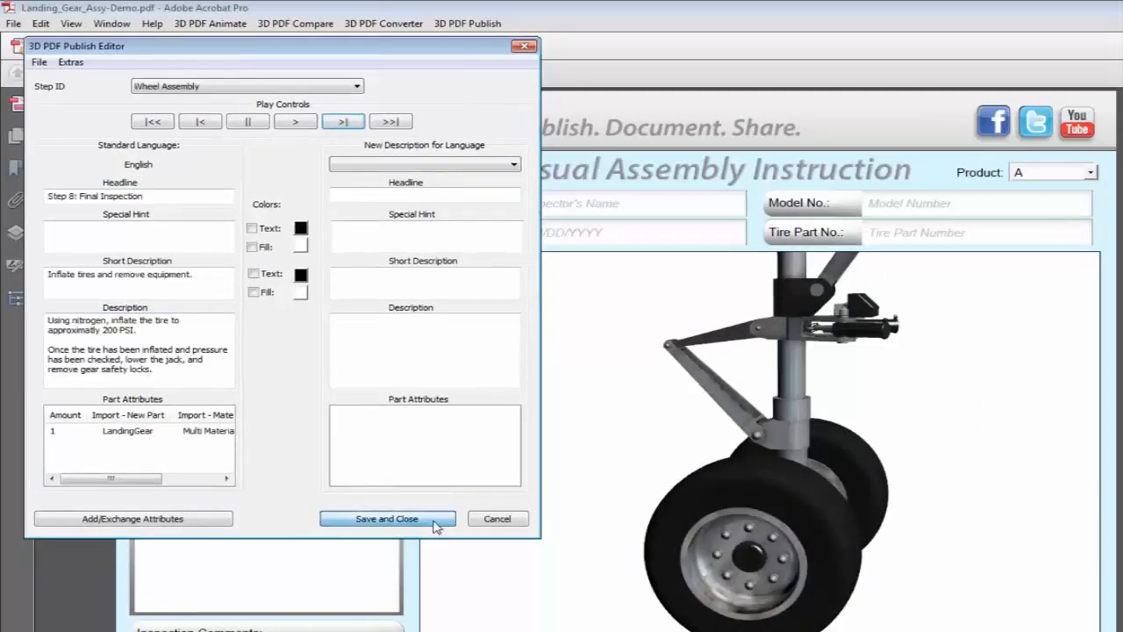
{"action": "left_click", "coordinate": [386, 519]}
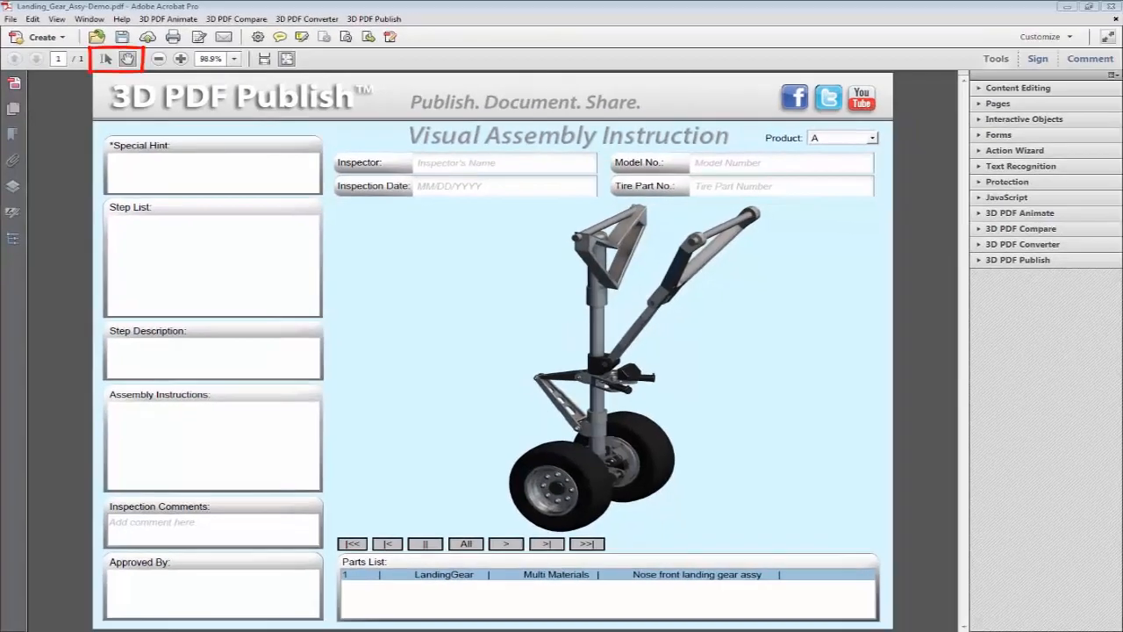
- Start Add Description Fields linked to the landing gear 3D model and dismiss the placement hint
{"action": "left_click", "coordinate": [1017, 260]}
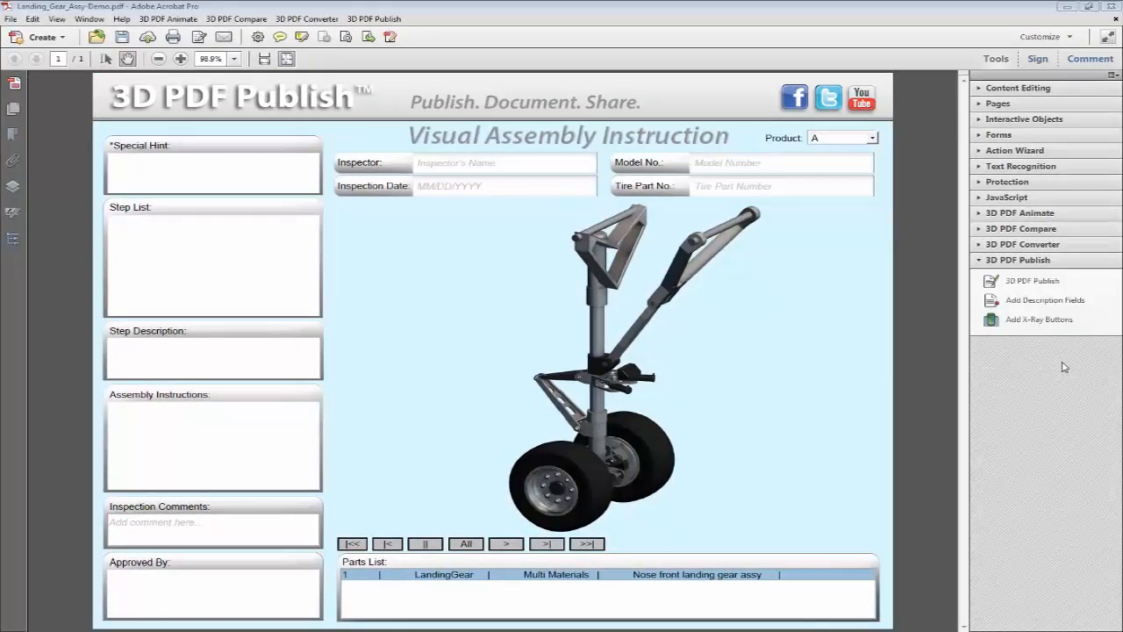
{"action": "left_click", "coordinate": [1044, 300]}
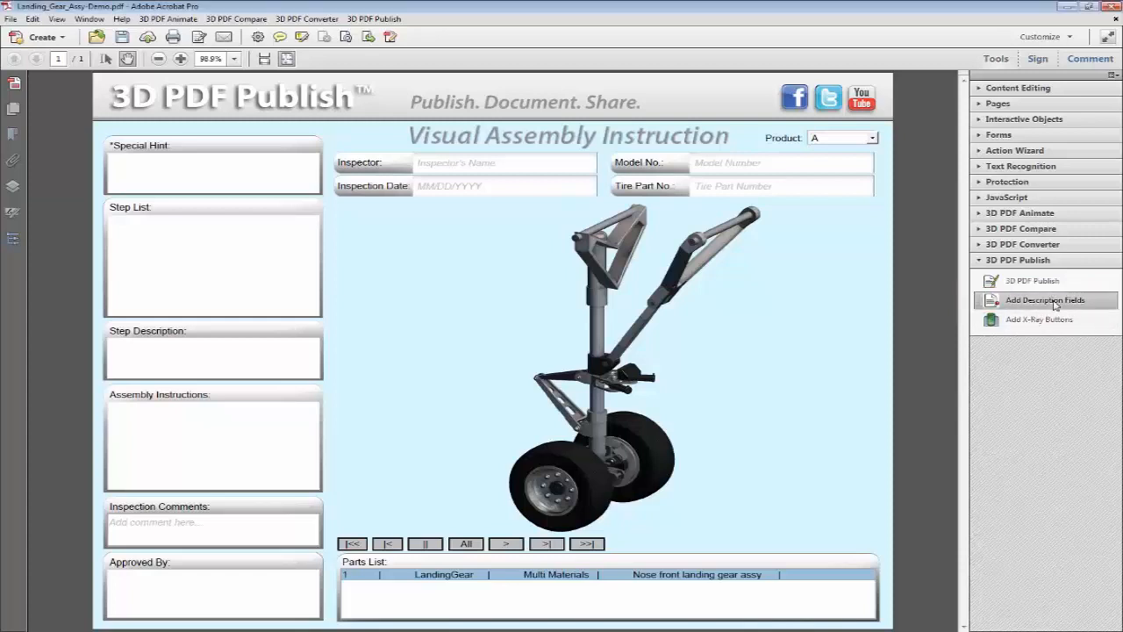
{"action": "left_click", "coordinate": [1042, 299]}
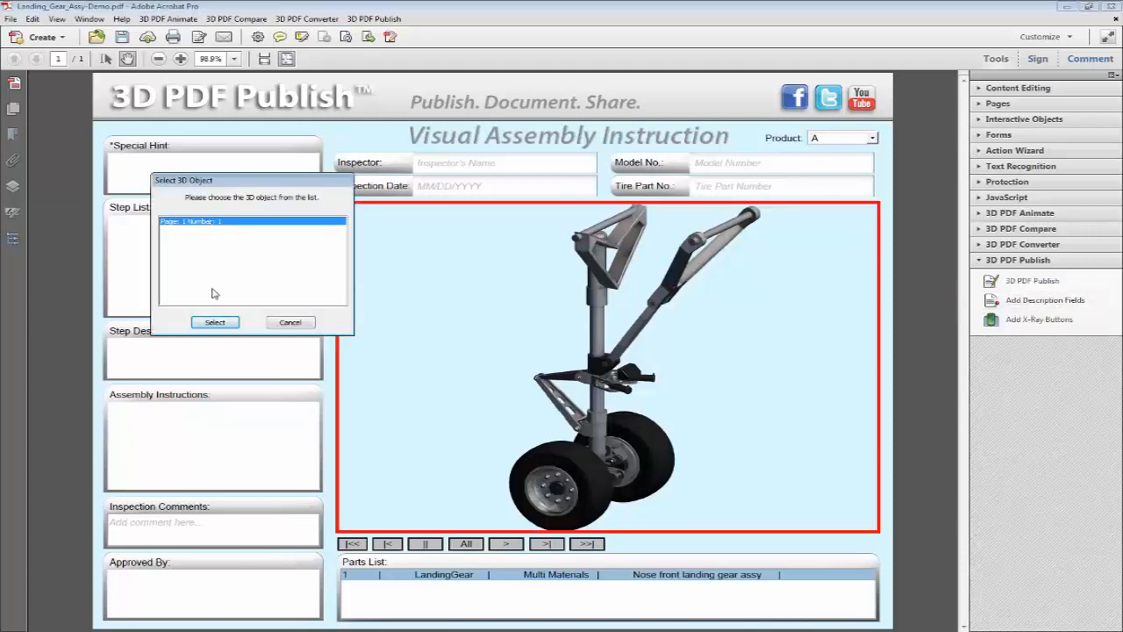
{"action": "left_click", "coordinate": [214, 323]}
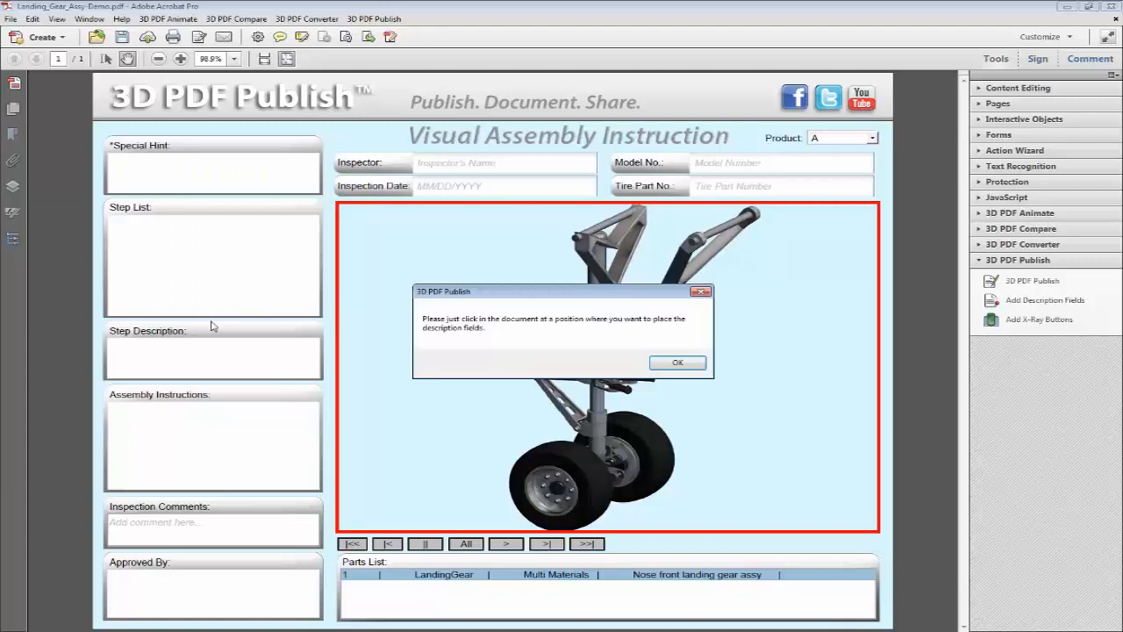
{"action": "left_click", "coordinate": [678, 362]}
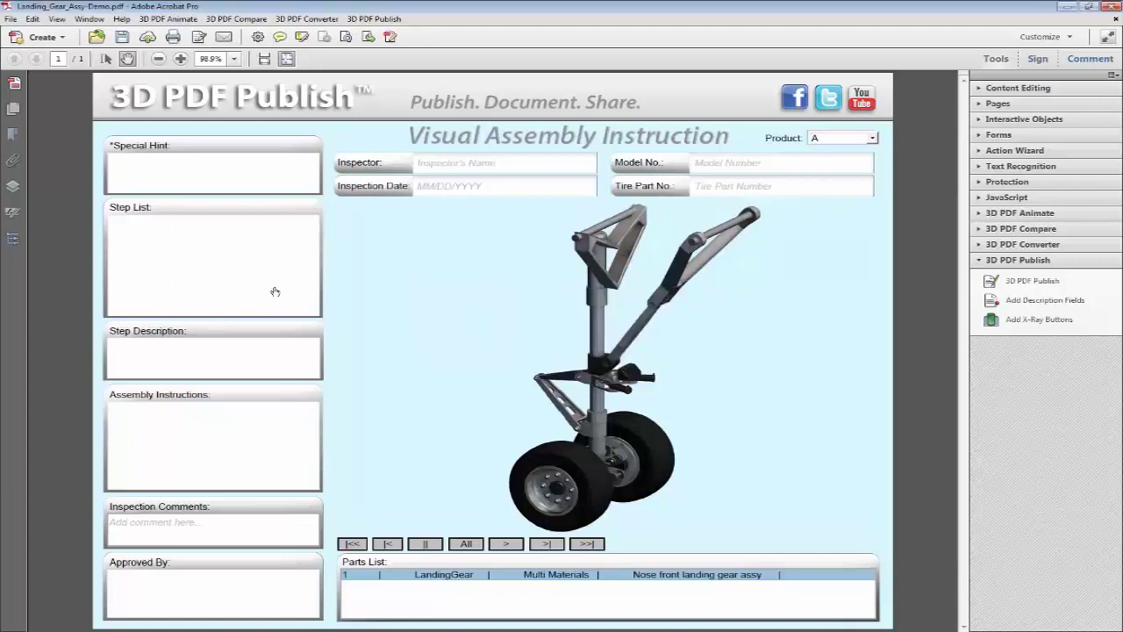
{"action": "mouse_move", "coordinate": [111, 217]}
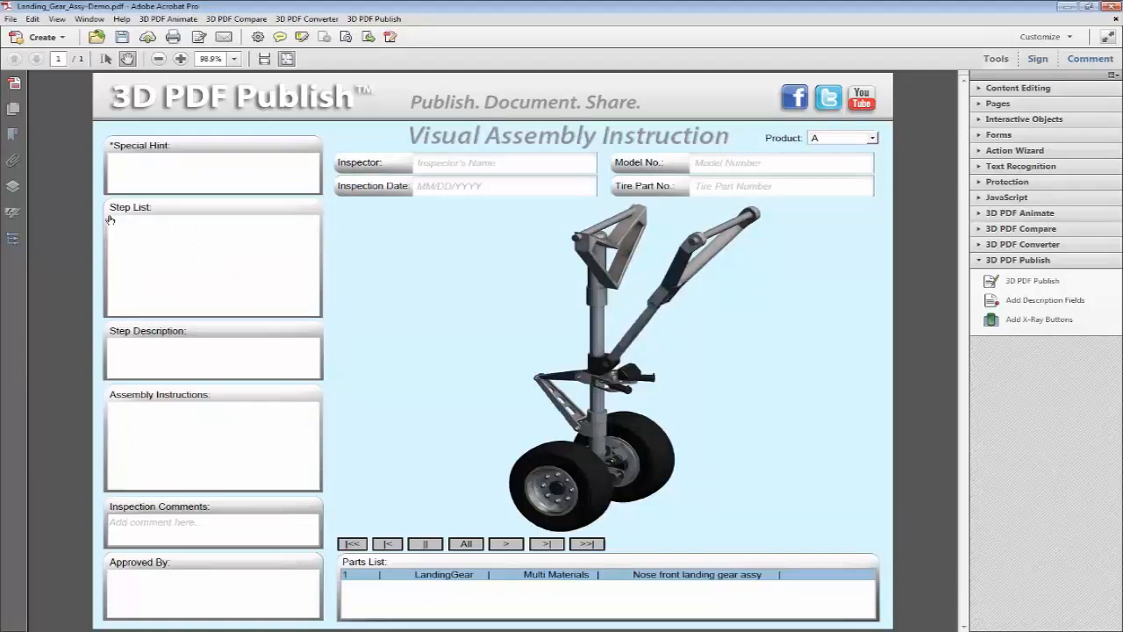
- Place the Step List and Description fields in their areas of the page
{"action": "right_click", "coordinate": [112, 218]}
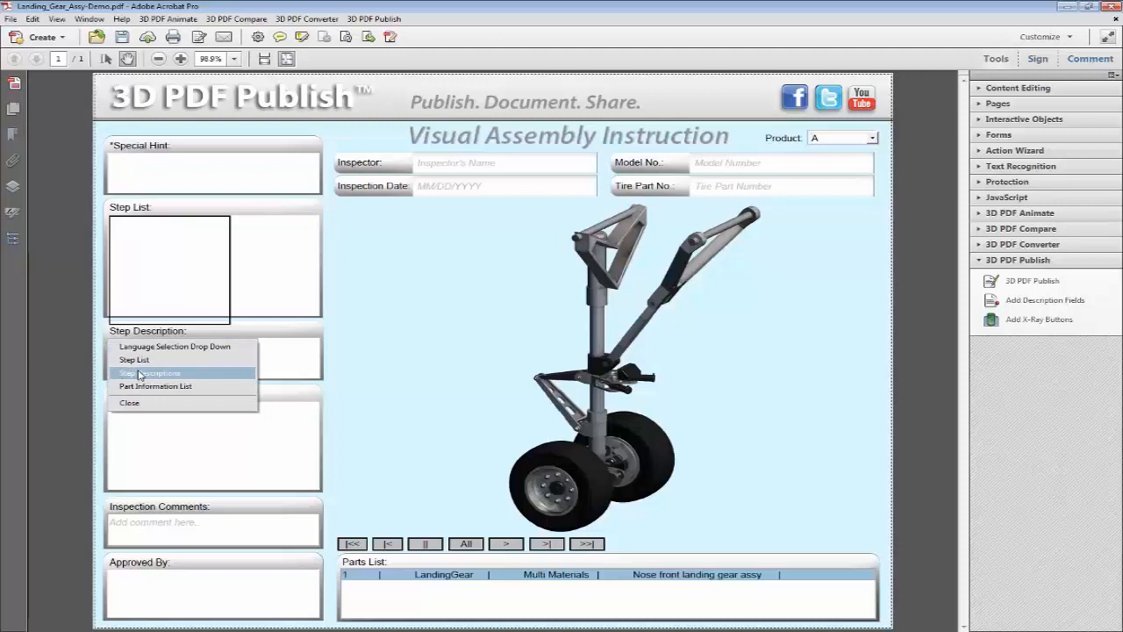
{"action": "left_click", "coordinate": [149, 372]}
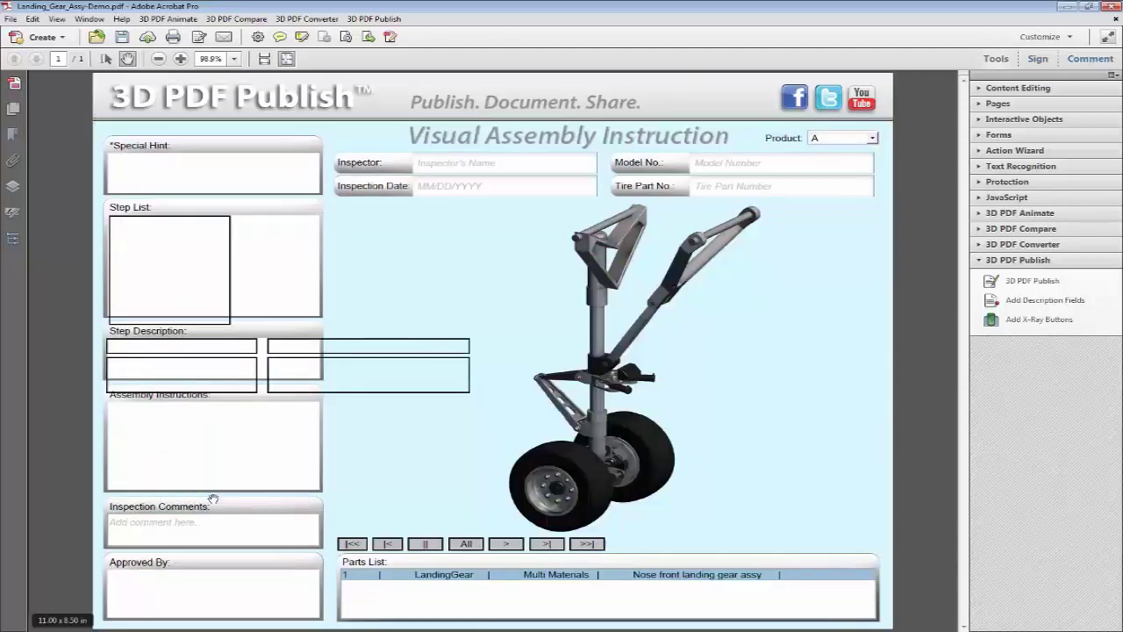
{"action": "left_click", "coordinate": [1021, 119]}
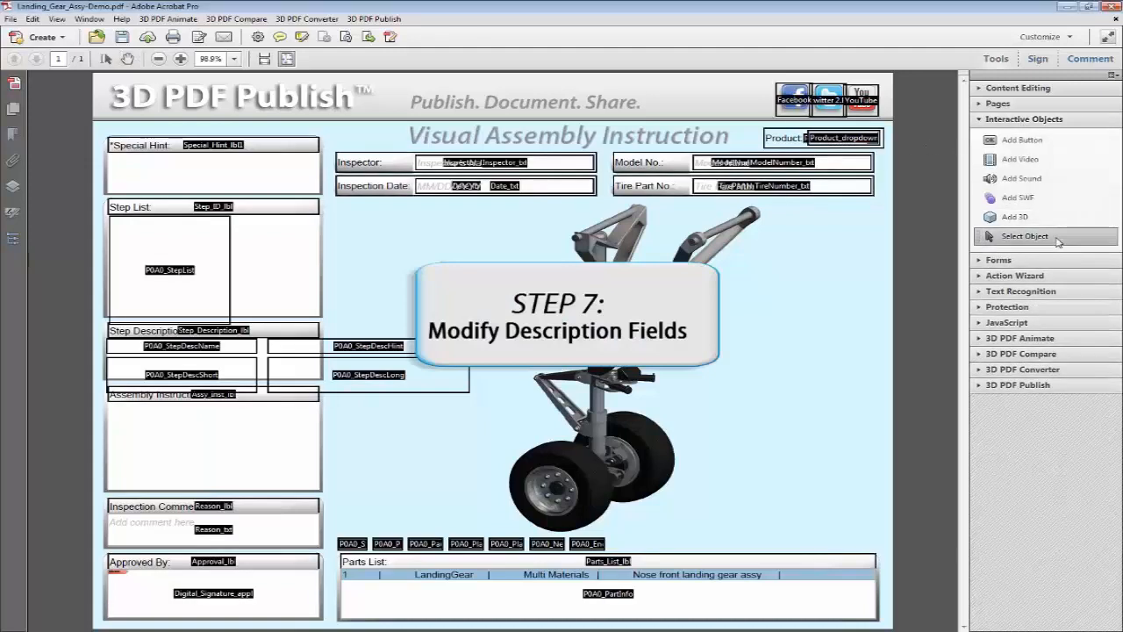
- Move PSAD_StepDescLong under Assembly Instructions and delete the PSAD_StepDescName field
{"action": "left_click", "coordinate": [168, 269]}
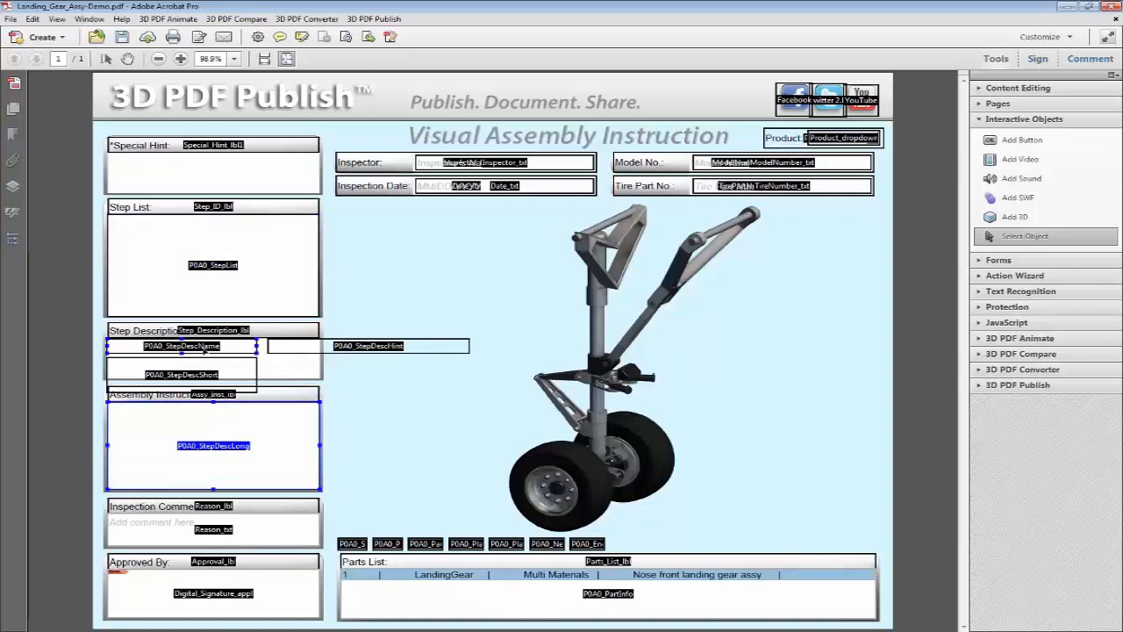
{"action": "right_click", "coordinate": [182, 346]}
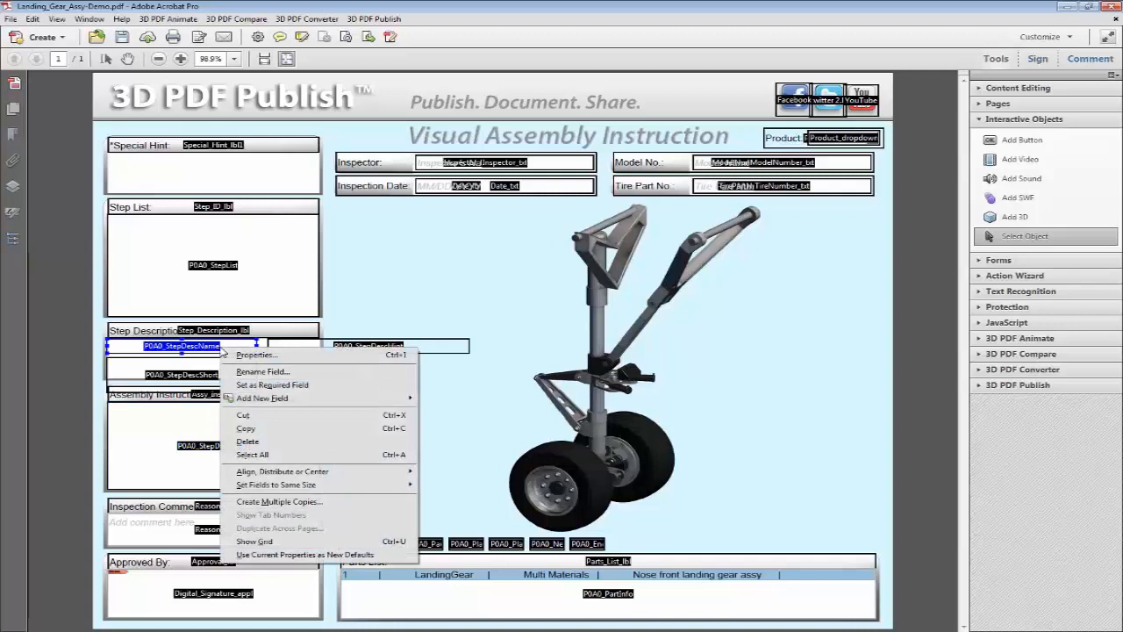
{"action": "mouse_move", "coordinate": [267, 442]}
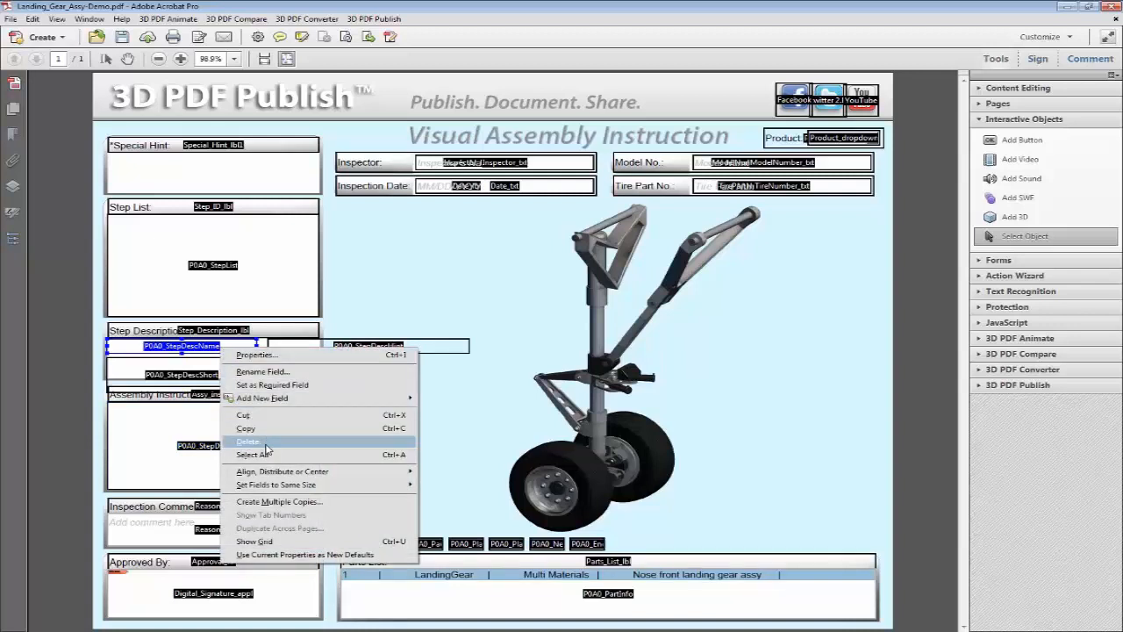
{"action": "mouse_move", "coordinate": [272, 449]}
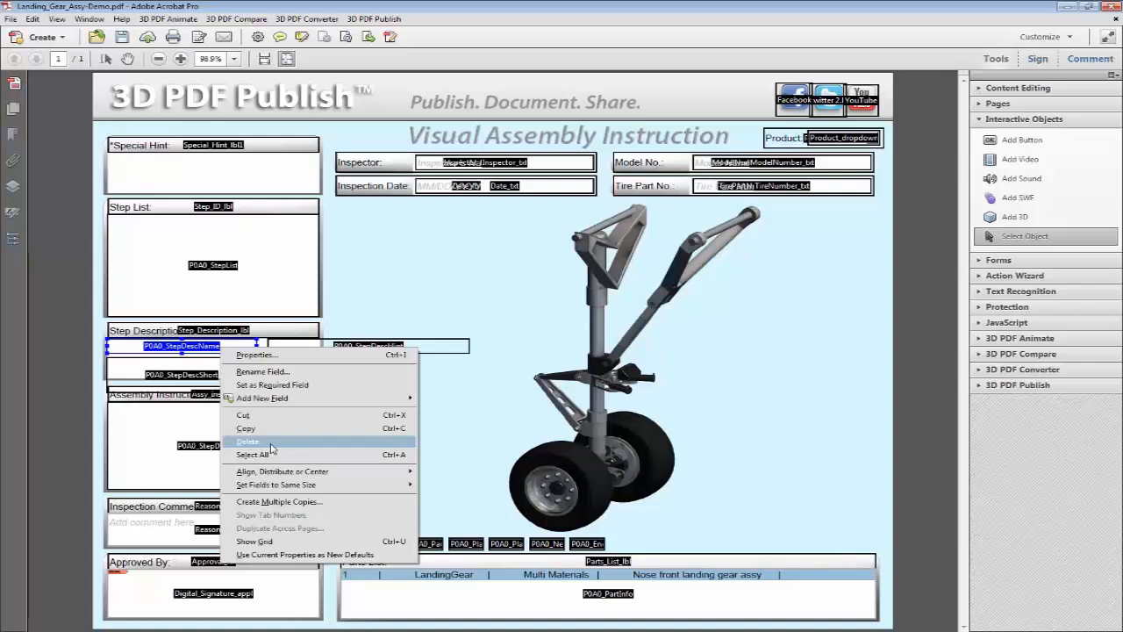
{"action": "left_click", "coordinate": [249, 442]}
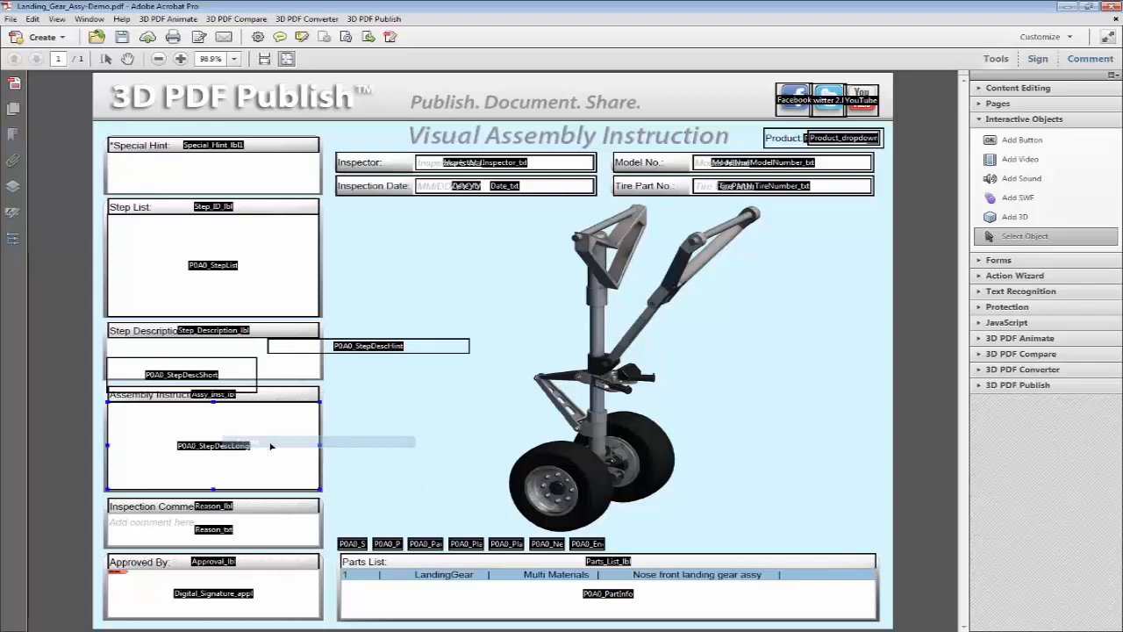